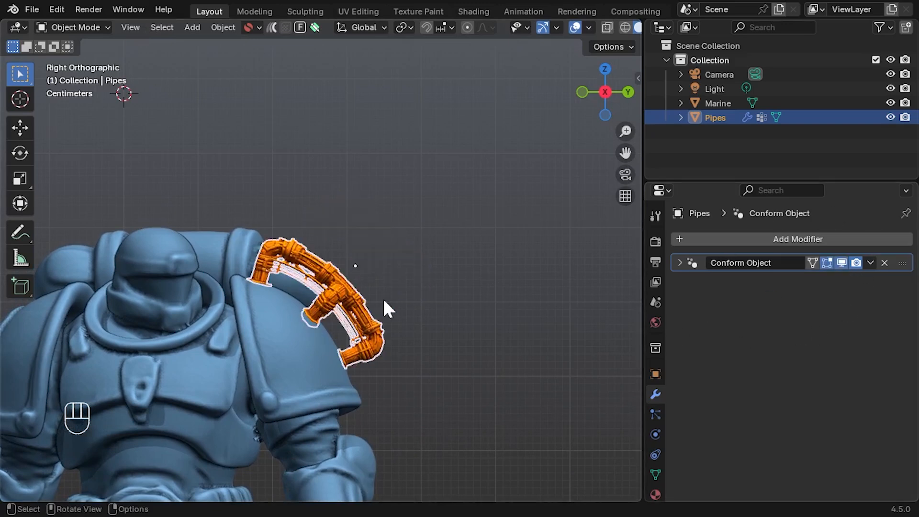
Step: Review the conform settings and wireframe overlay, then delete the Pipes' Conform Object modifier
click(679, 263)
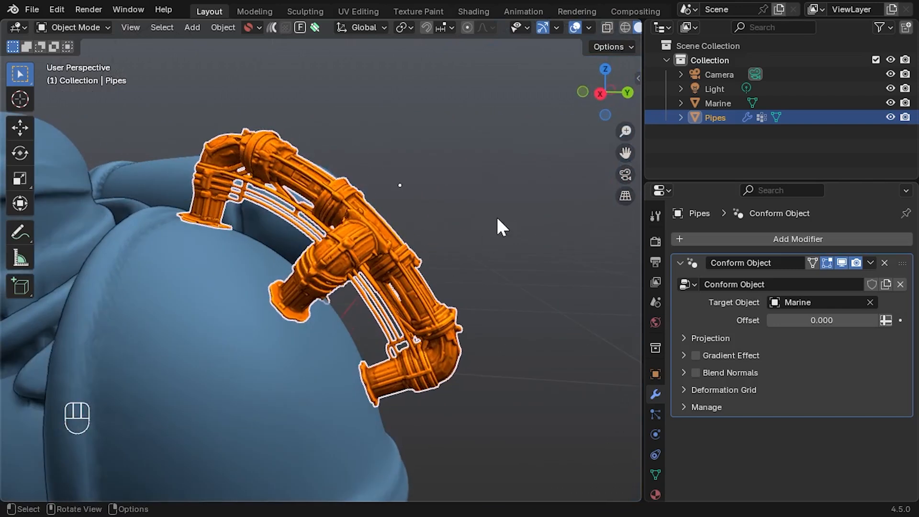
click(590, 27)
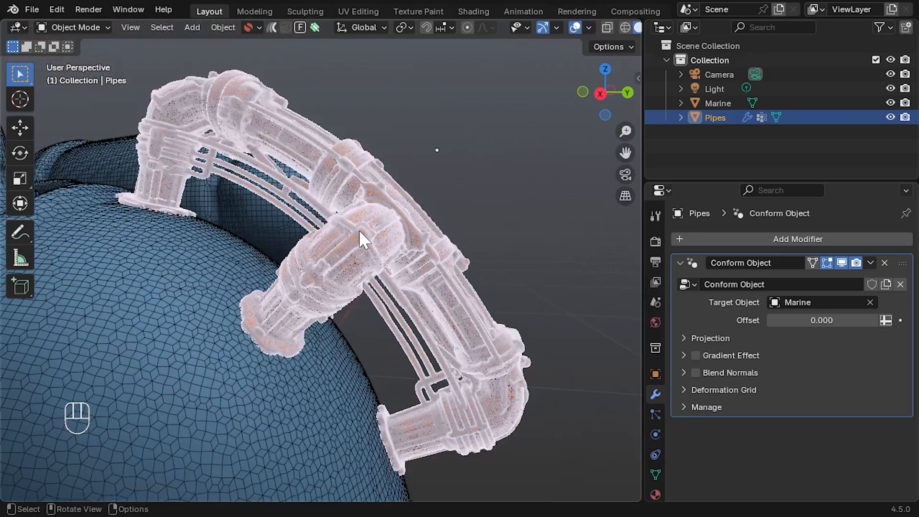
click(593, 28)
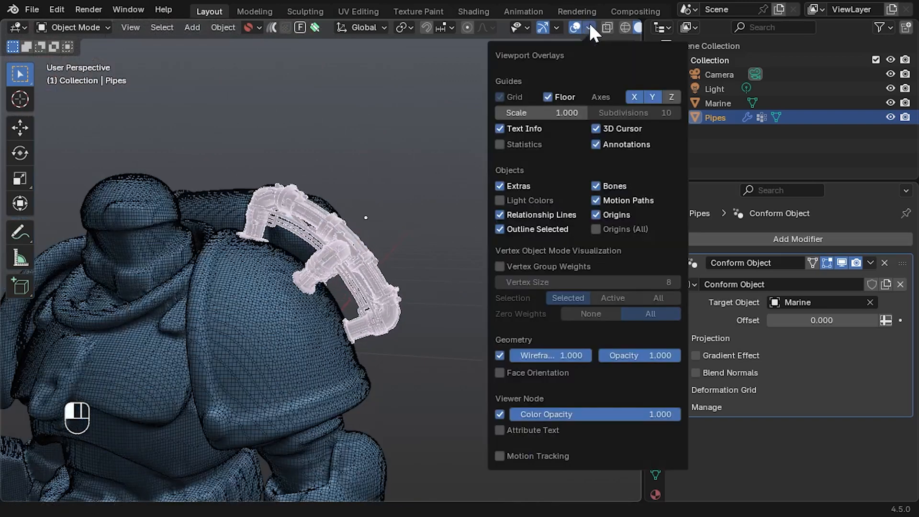
click(576, 28)
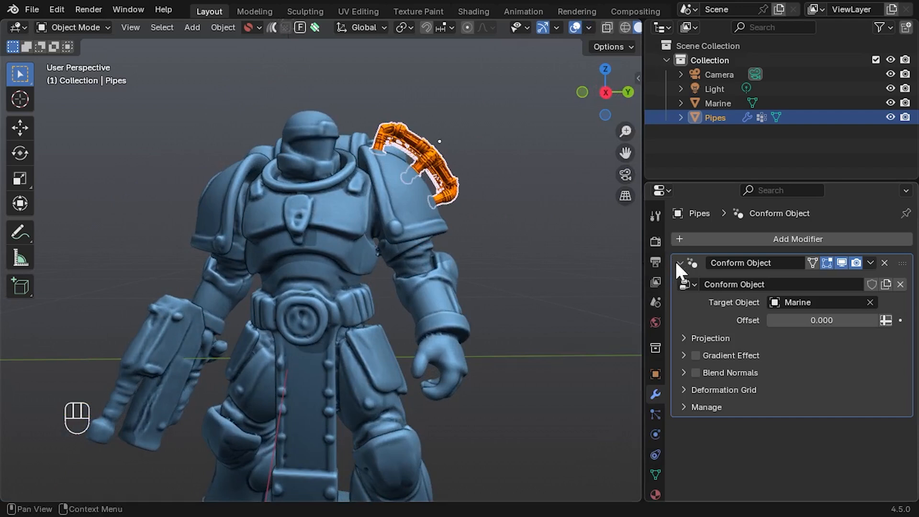
click(680, 262)
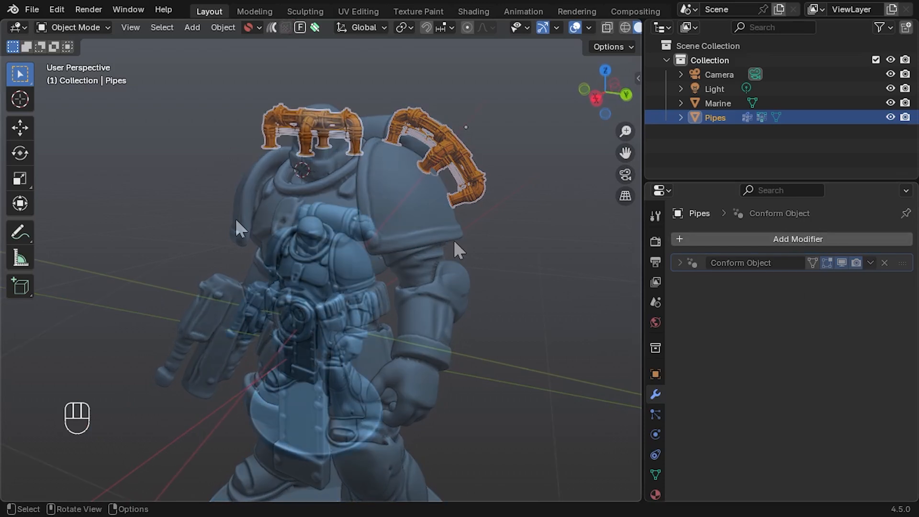
click(885, 263)
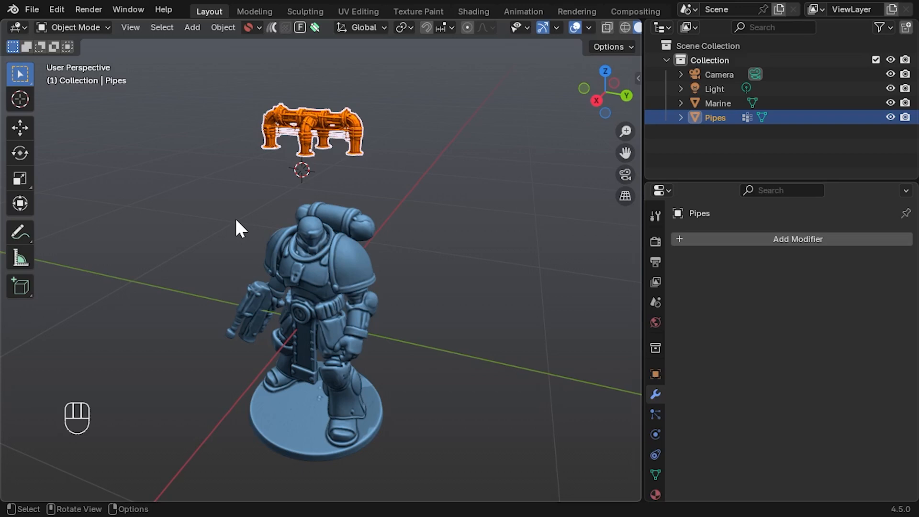
Step: In Preferences, find the Conform Object add-on via 'Con' and tick Go Experimental
click(56, 10)
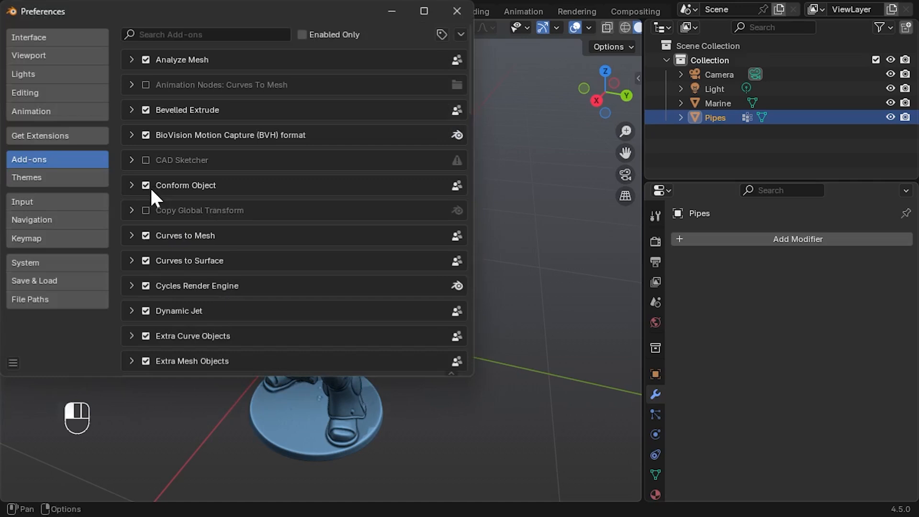
click(211, 34)
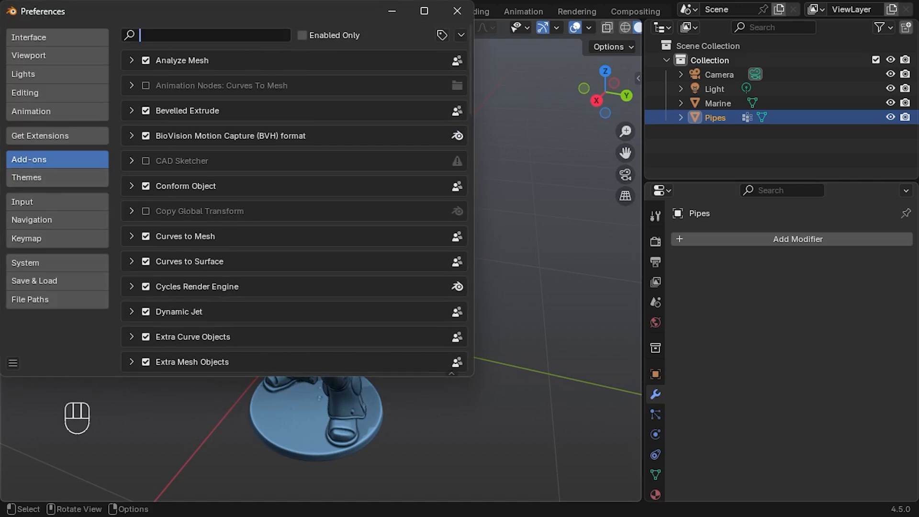
text(Con)
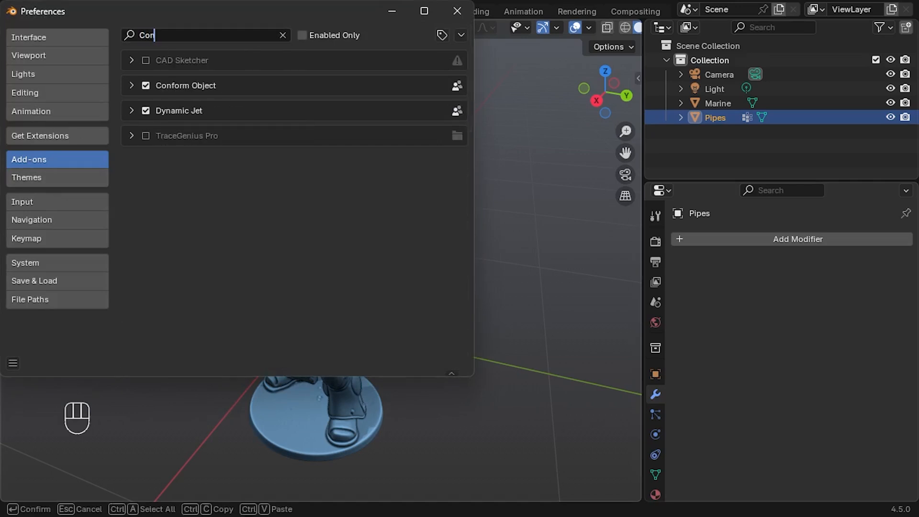
click(131, 86)
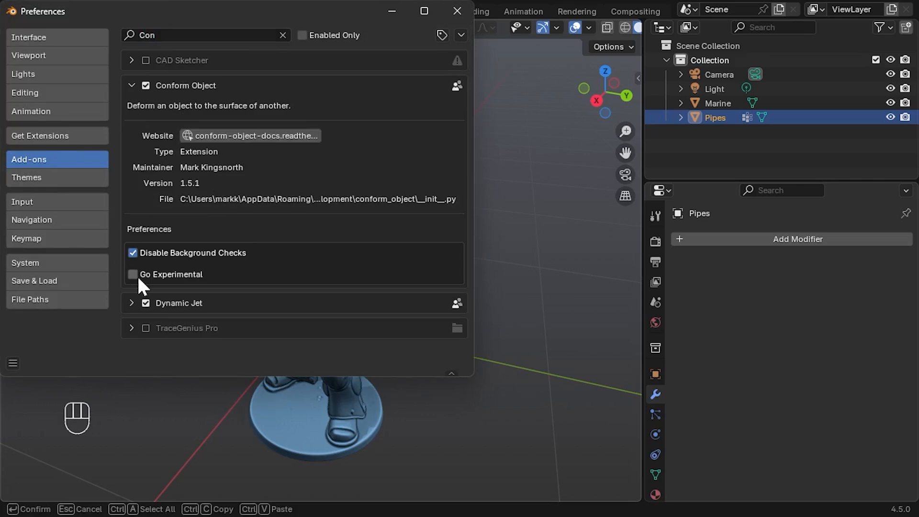
click(132, 274)
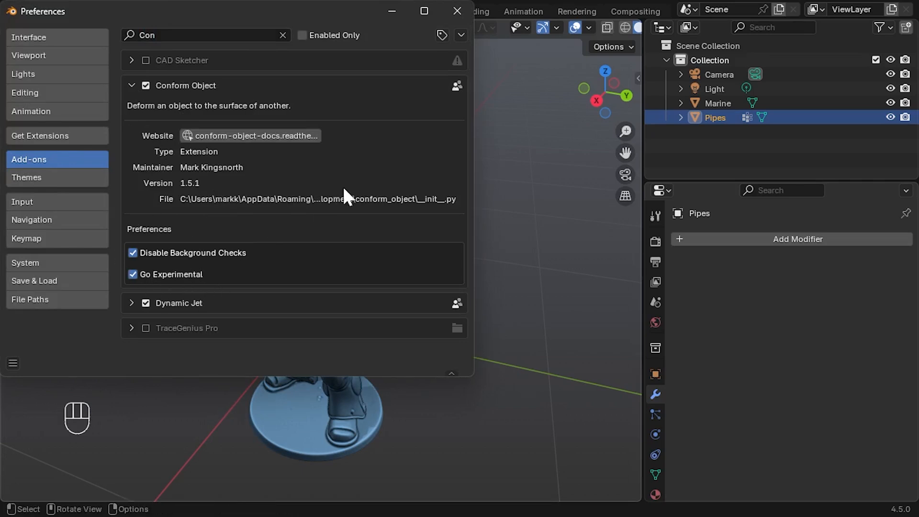
click(457, 11)
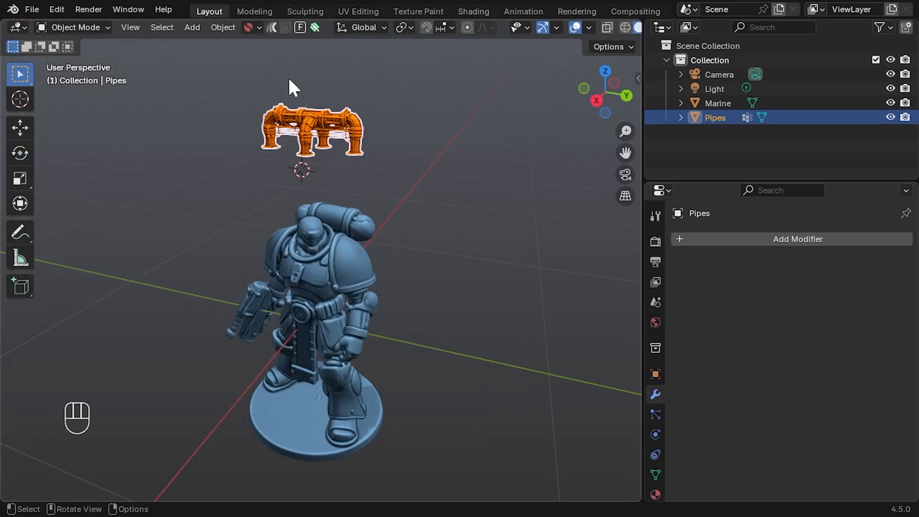
click(271, 28)
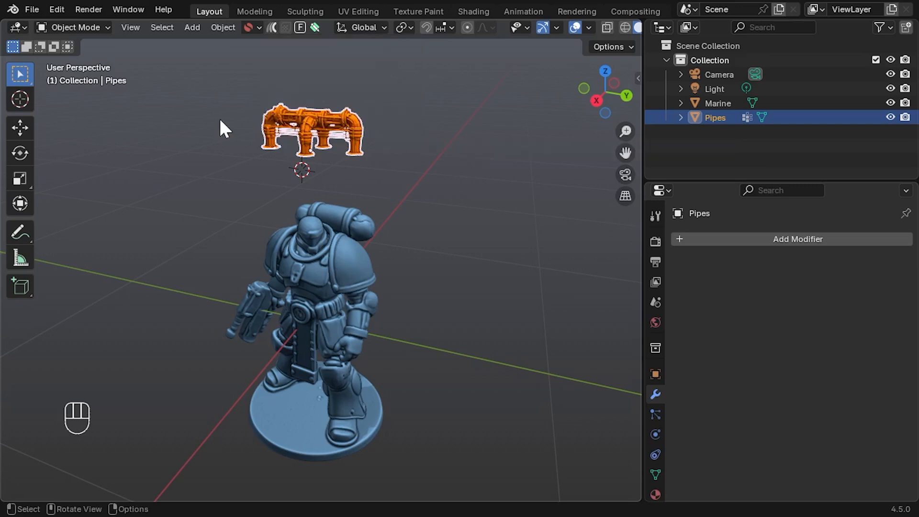
mouse_move(349, 191)
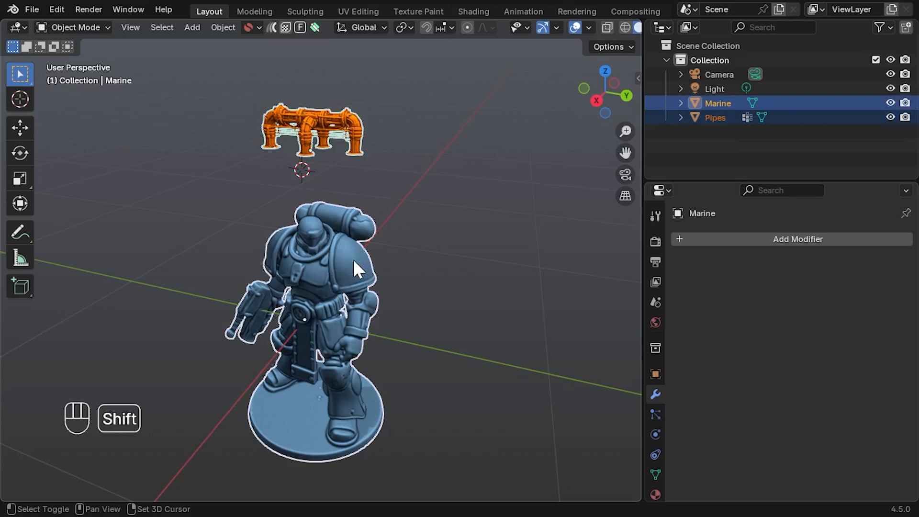
click(272, 28)
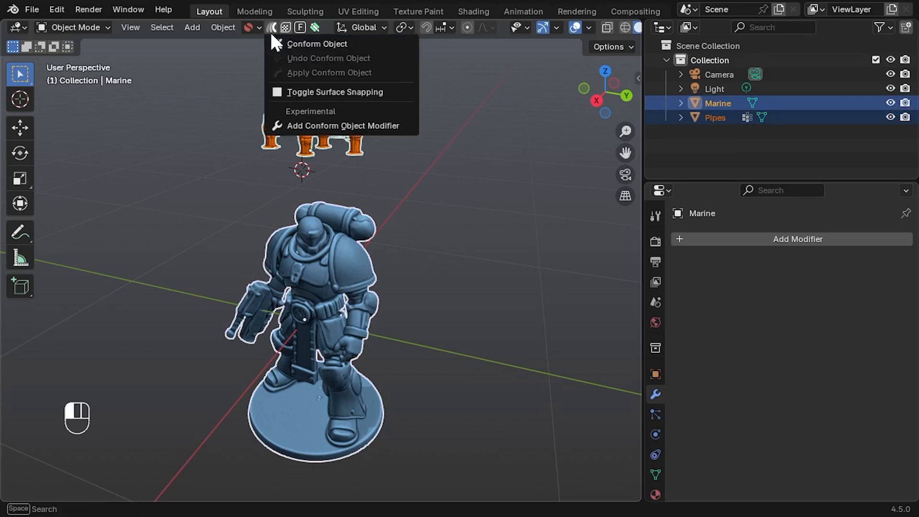
mouse_move(344, 126)
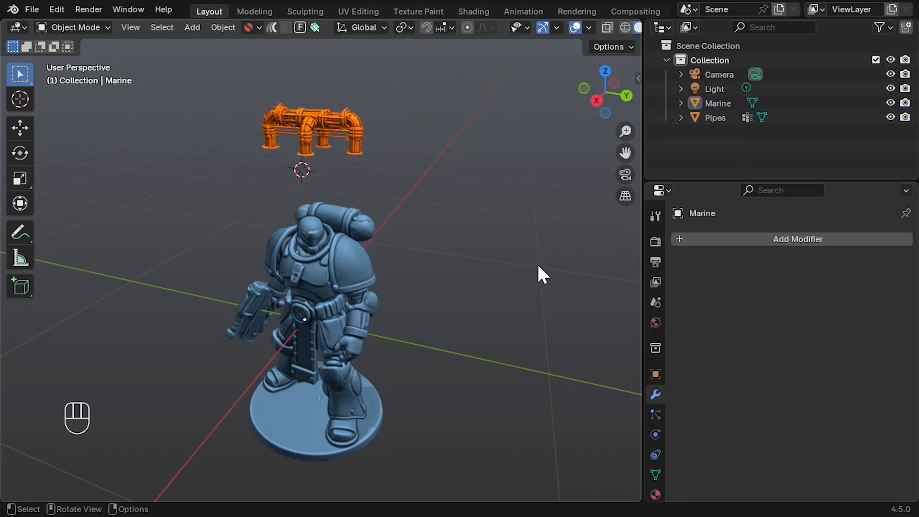
mouse_move(381, 164)
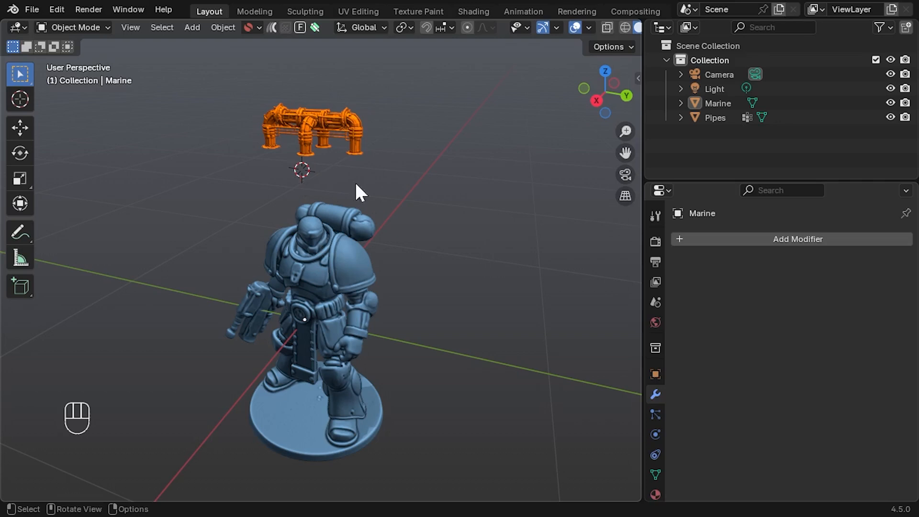
mouse_move(407, 233)
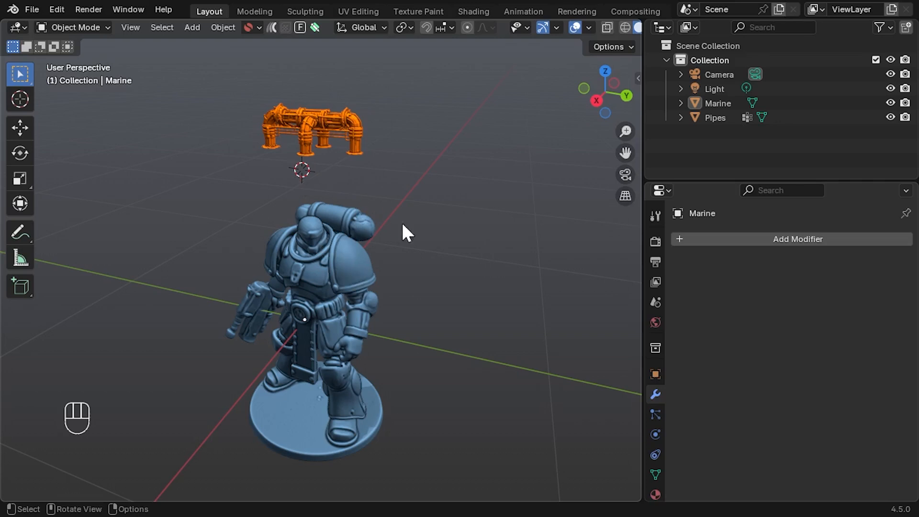
mouse_move(360, 241)
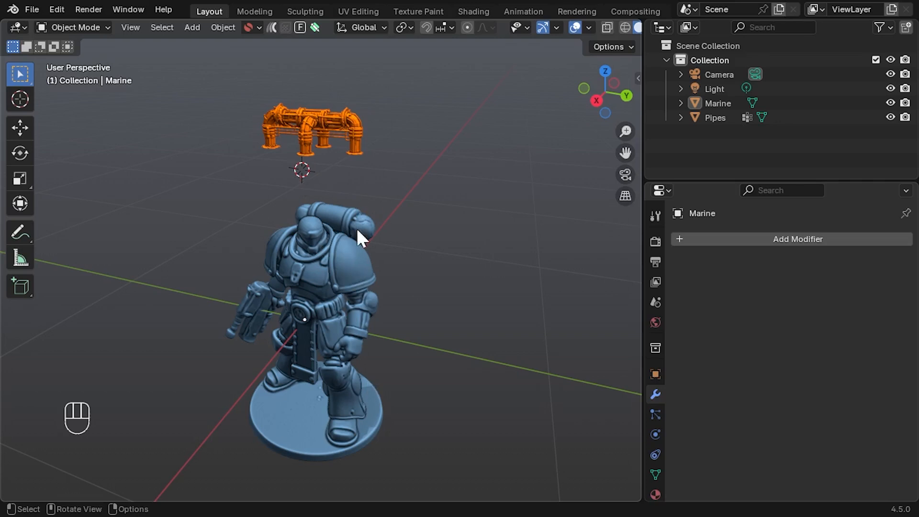
mouse_move(311, 121)
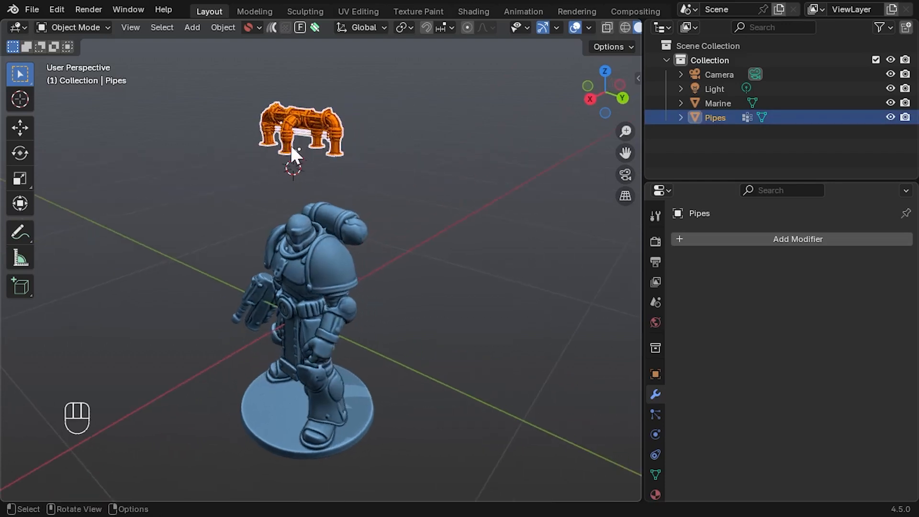
mouse_move(435, 198)
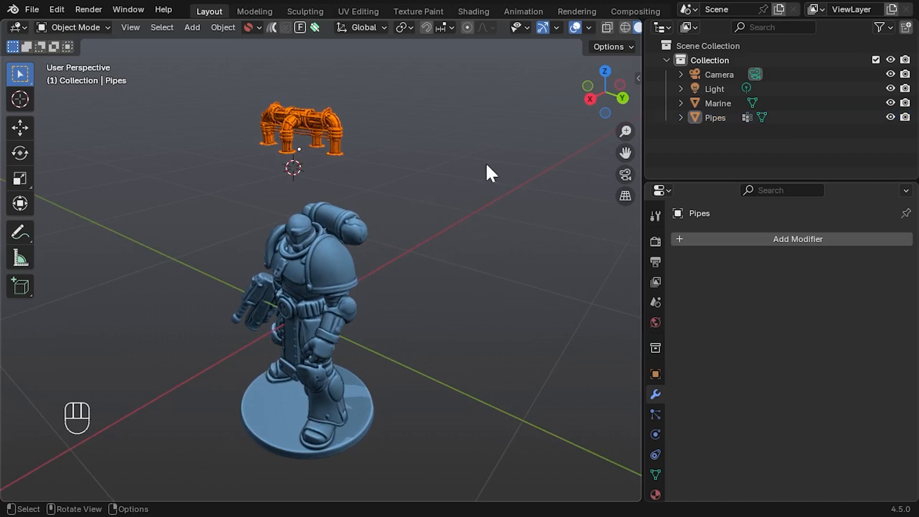
mouse_move(451, 28)
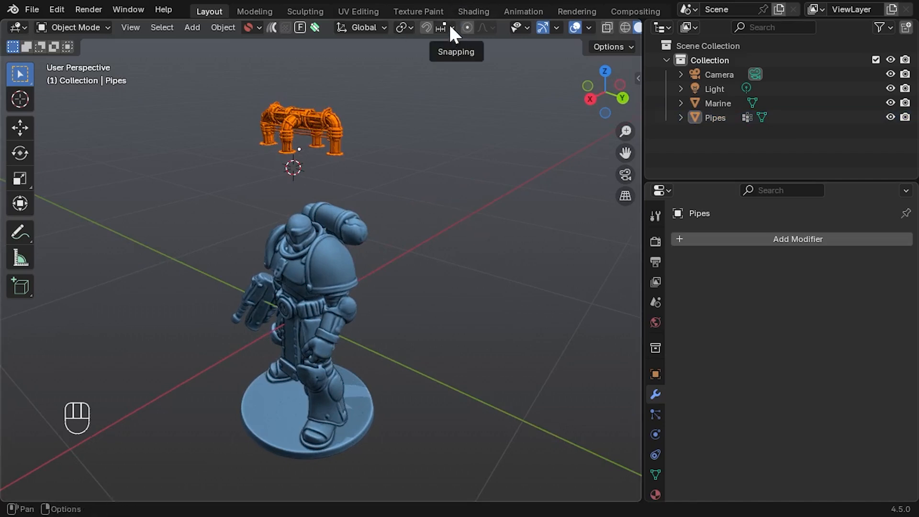
Step: Enable Face snapping and move the Pipes down onto the Marine's shoulder pad
click(441, 28)
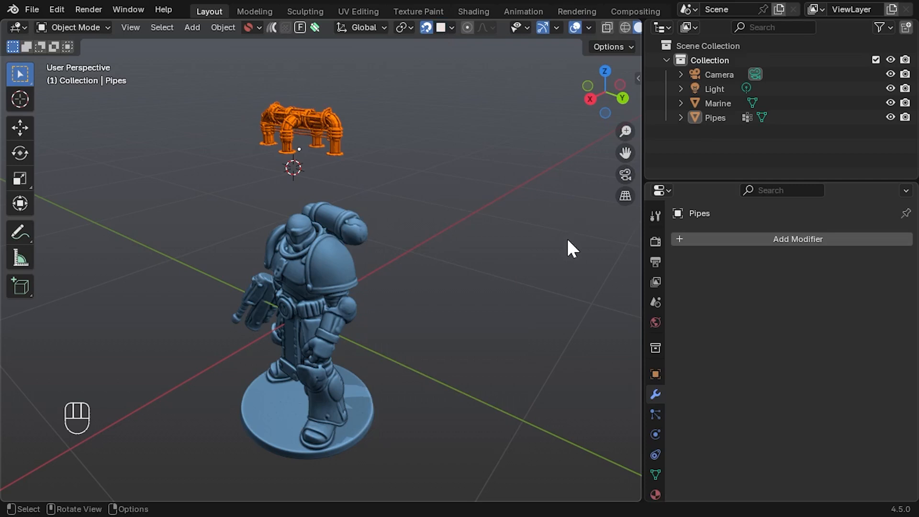
click(295, 123)
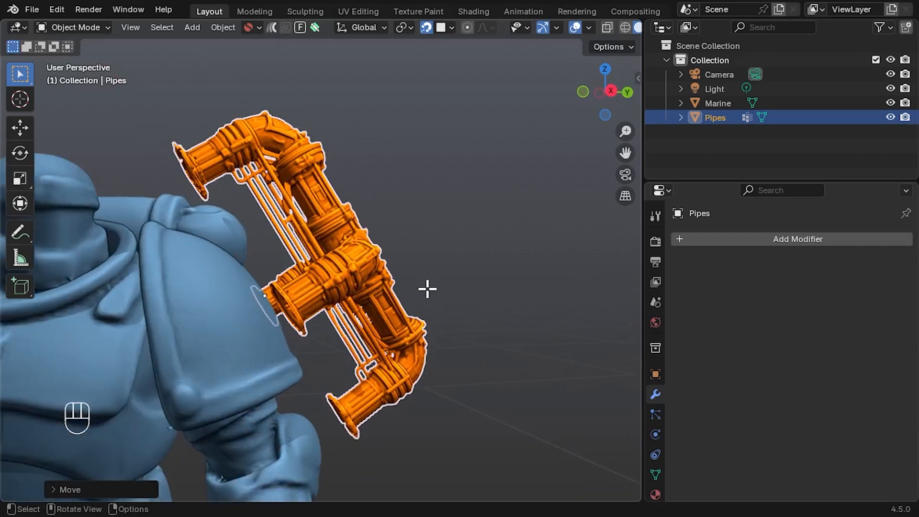
key(Tab)
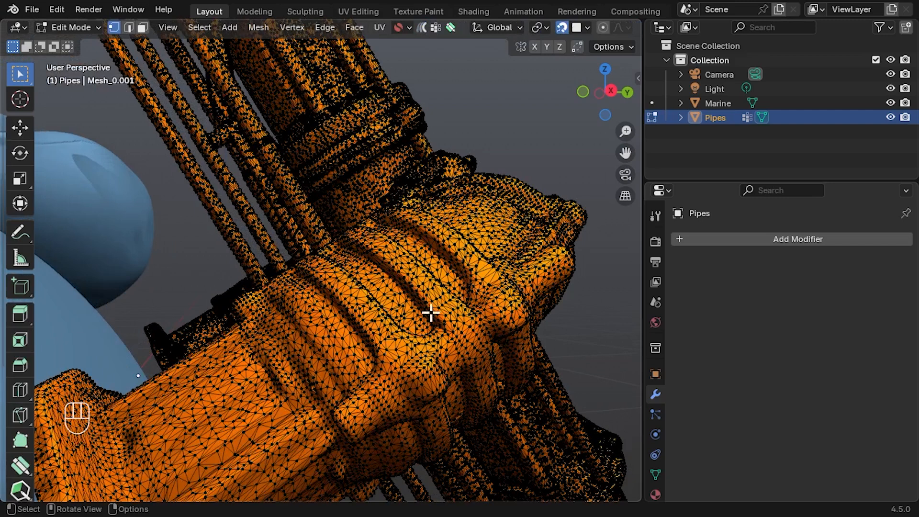
mouse_move(385, 245)
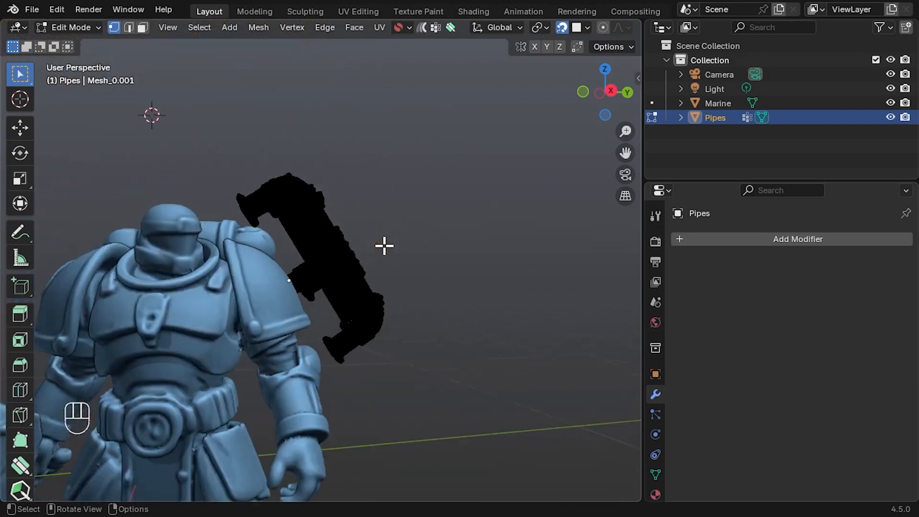
key(Tab)
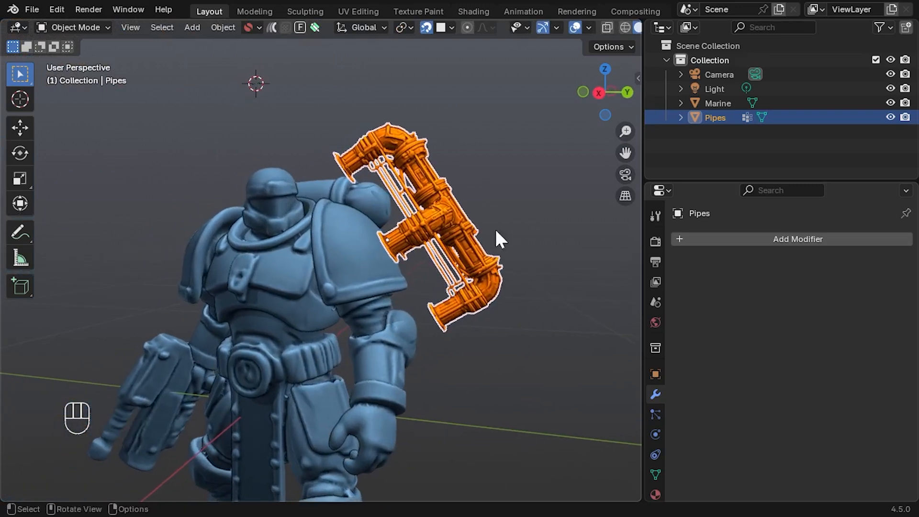
mouse_move(287, 241)
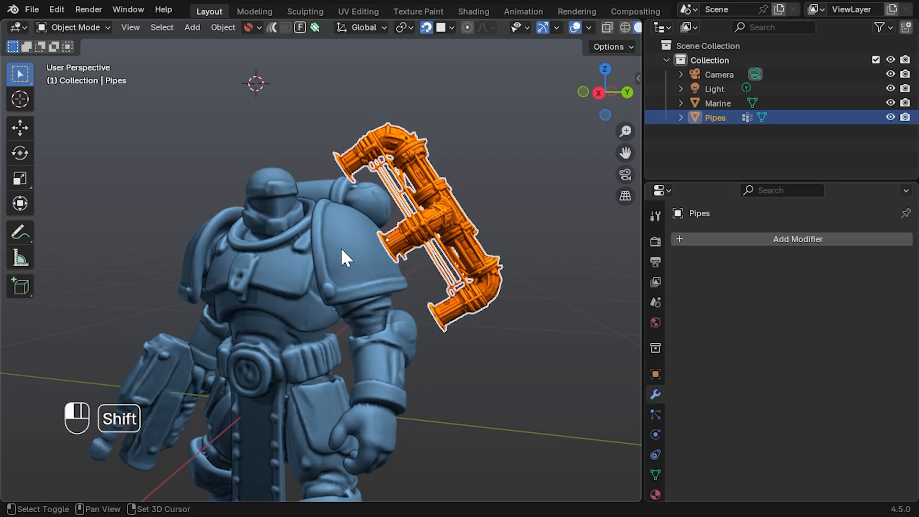
Step: Select Pipes plus Marine and add a Conform Object modifier targeting the Marine
click(345, 258)
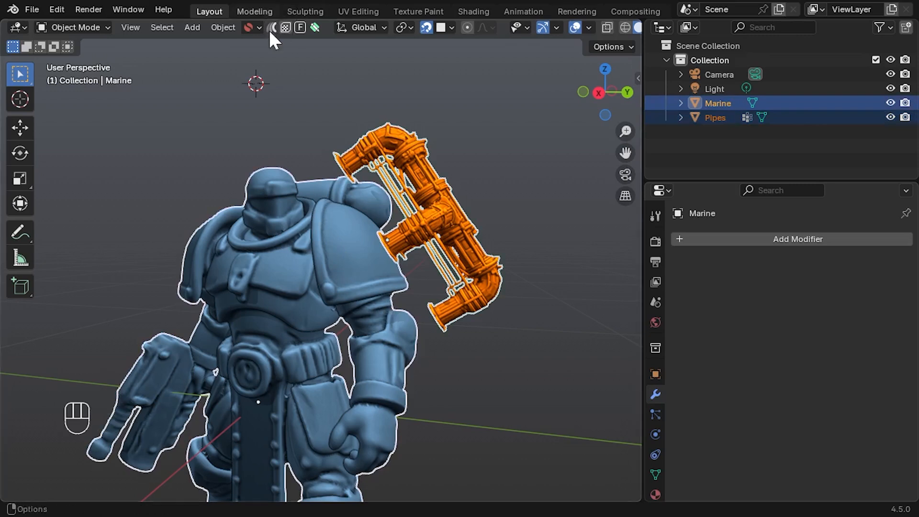
mouse_move(272, 28)
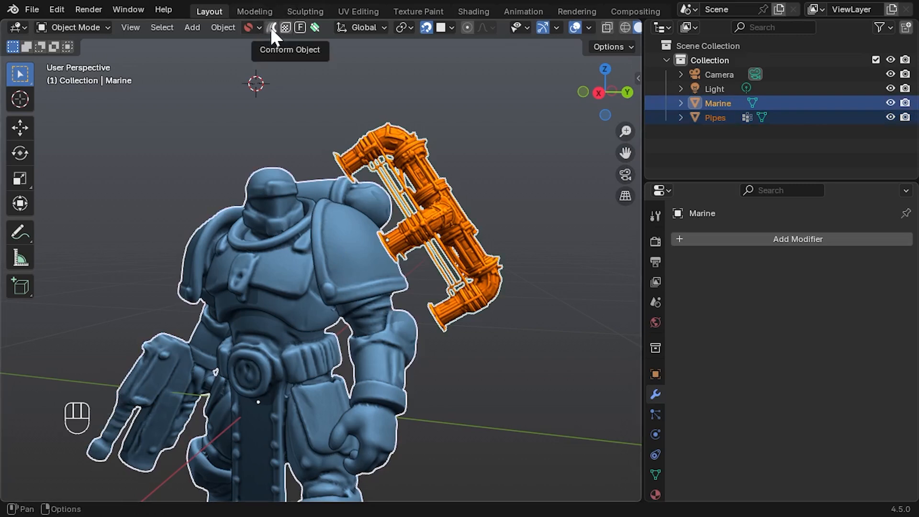
click(271, 27)
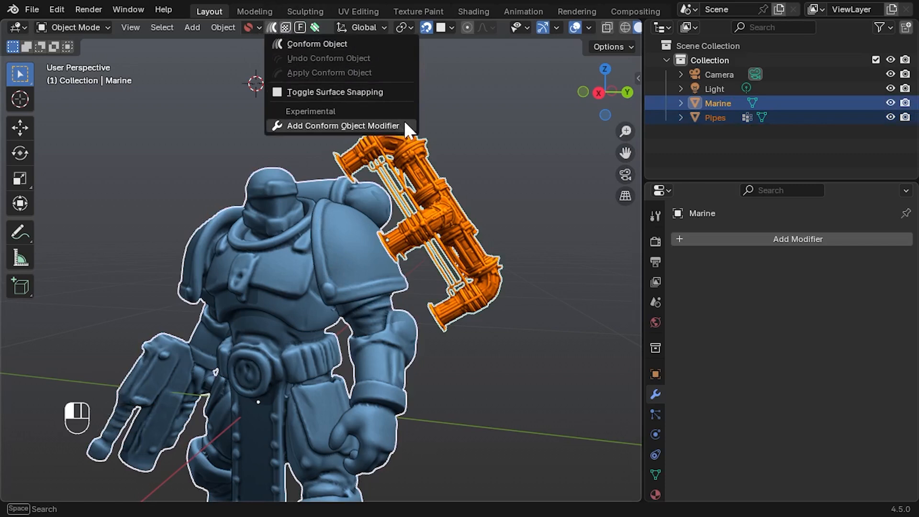
click(343, 126)
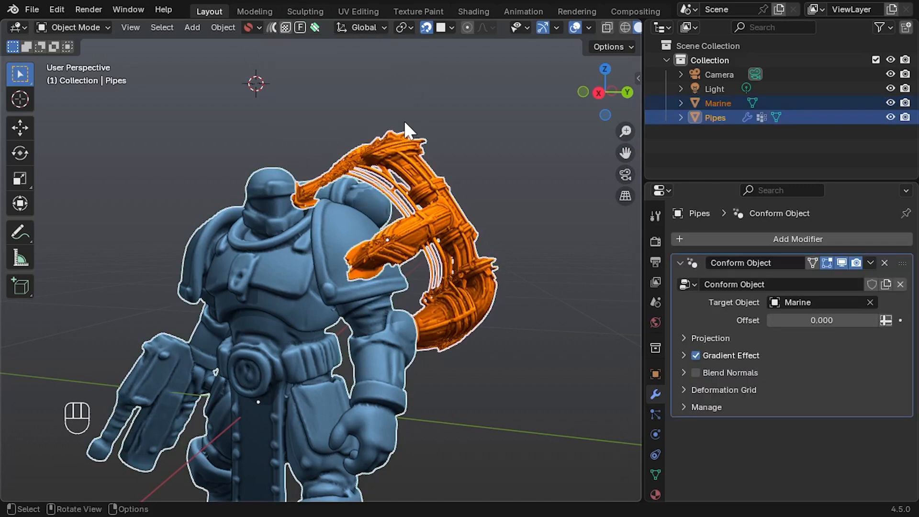
mouse_move(466, 276)
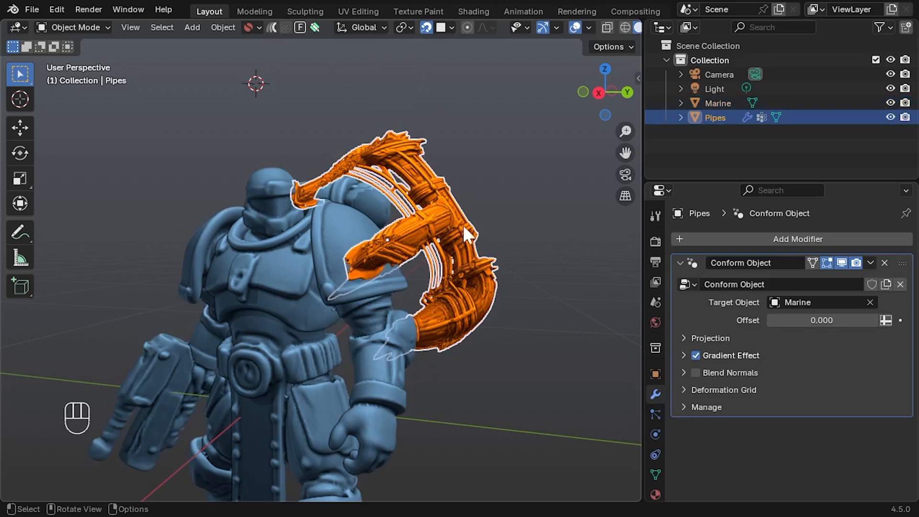
mouse_move(610, 342)
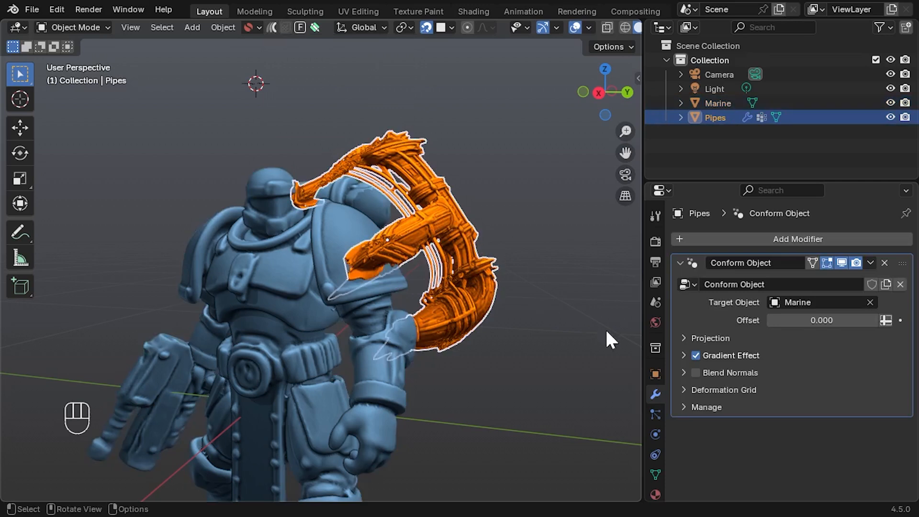
Step: Scale the Pipes down and move them onto the shoulder pad
key(s)
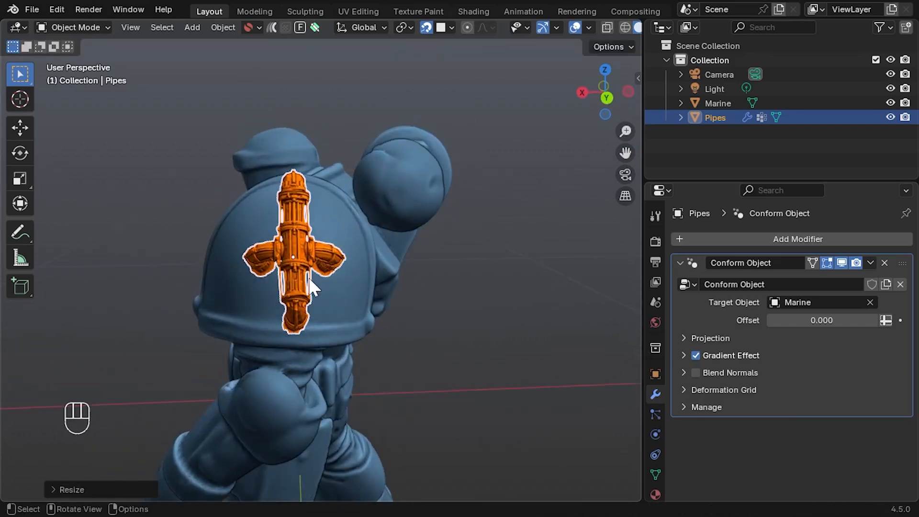
key(g)
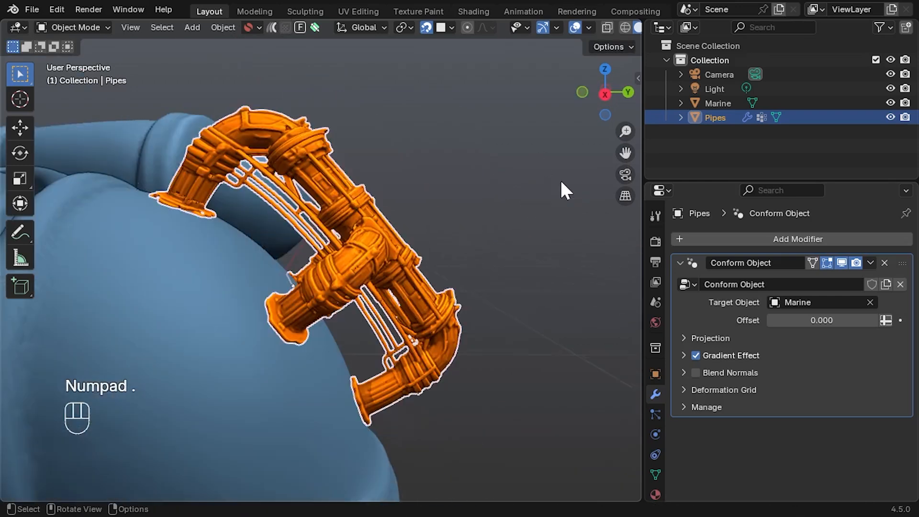
Step: Expand Projection, test Method: Direct, then set Method back to Surface
drag(563, 190, 522, 376)
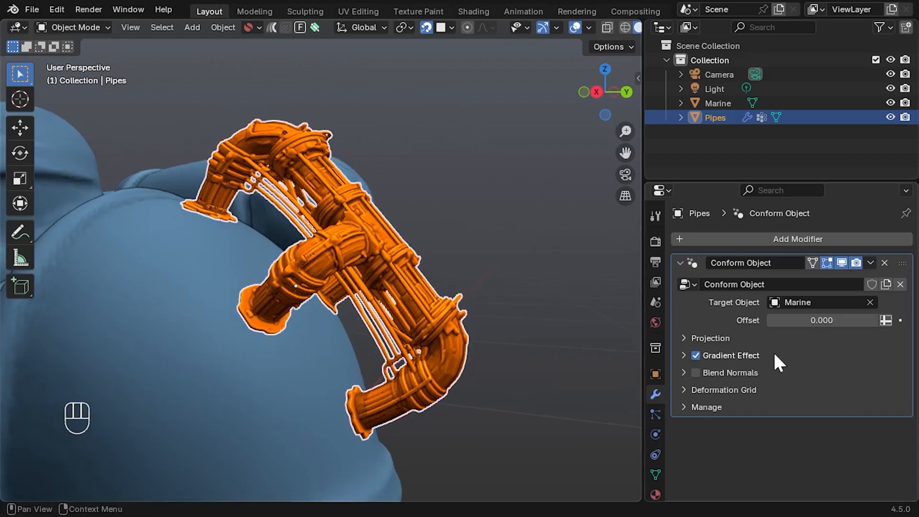
click(711, 338)
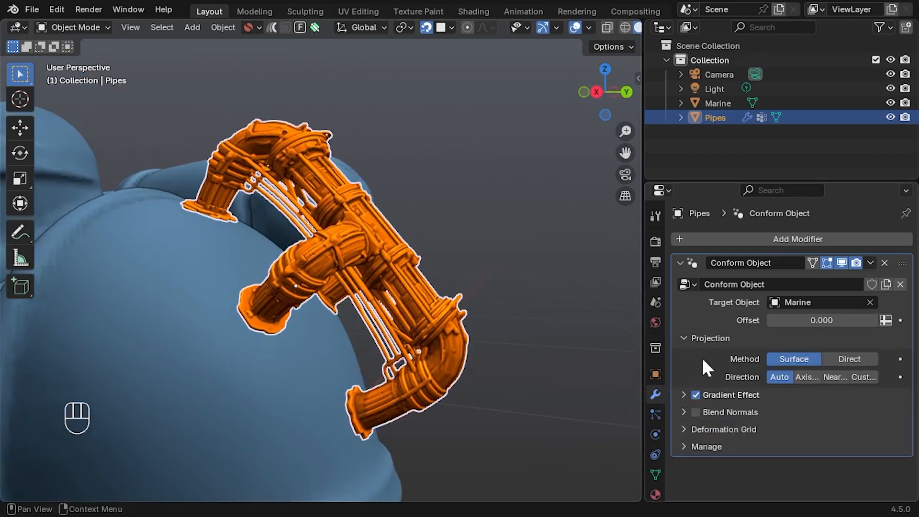
mouse_move(806, 343)
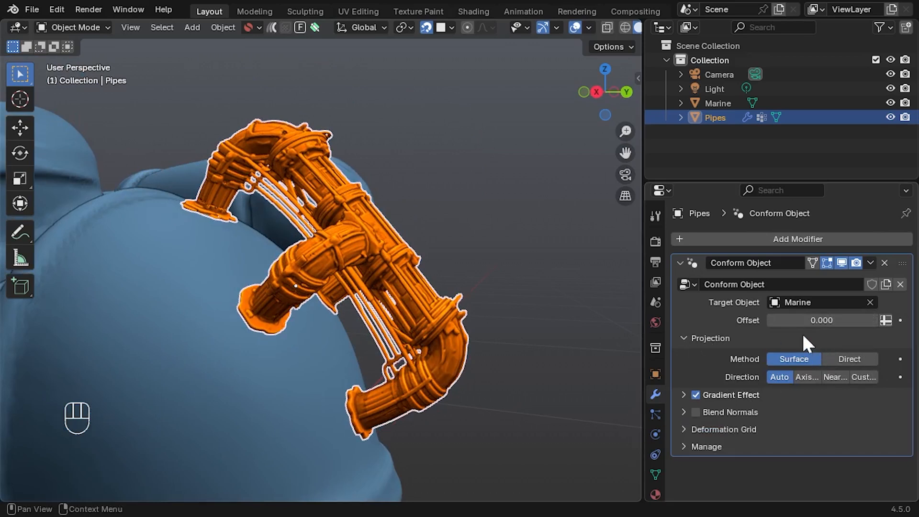
click(849, 359)
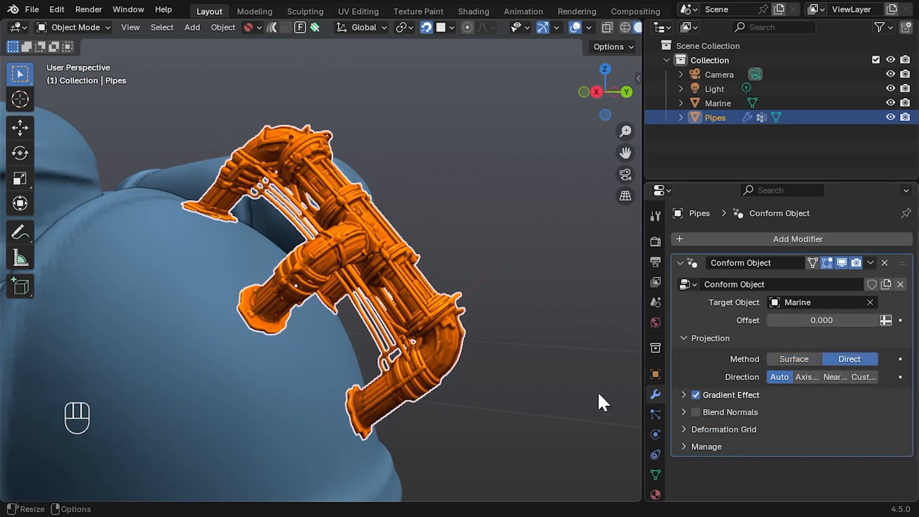
mouse_move(448, 451)
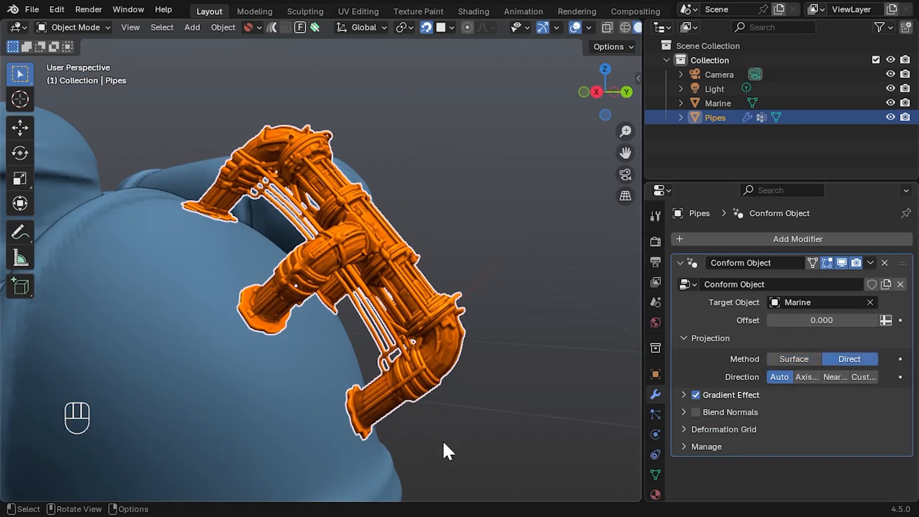
click(793, 359)
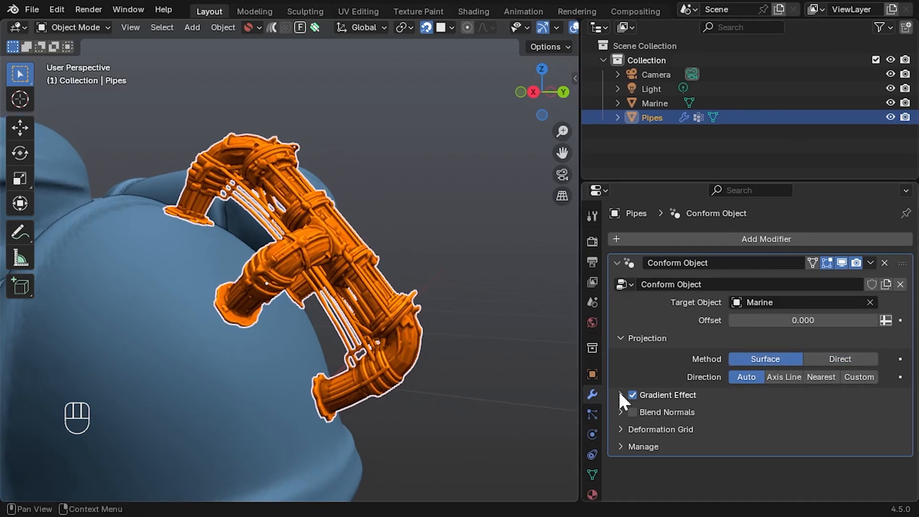
Step: Expand the Gradient Effect subpanel, untick Gradient Effect, and collapse it again
click(632, 394)
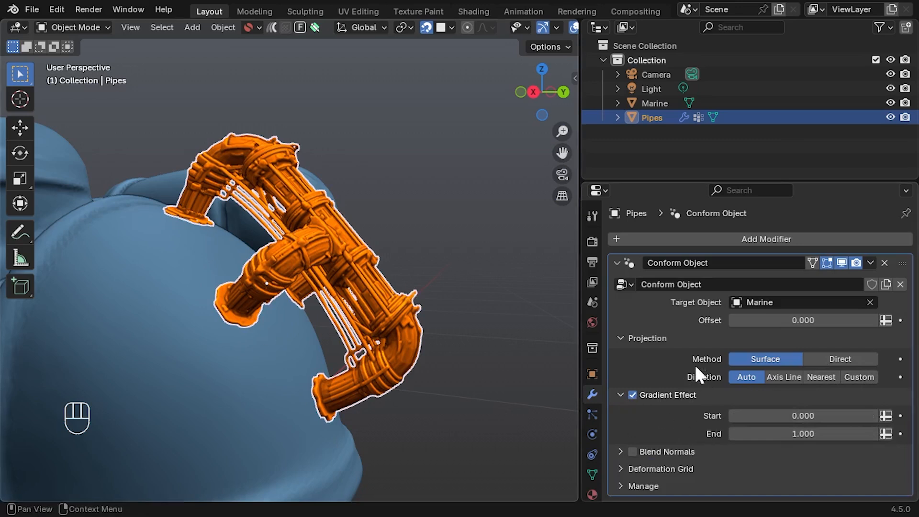
click(632, 394)
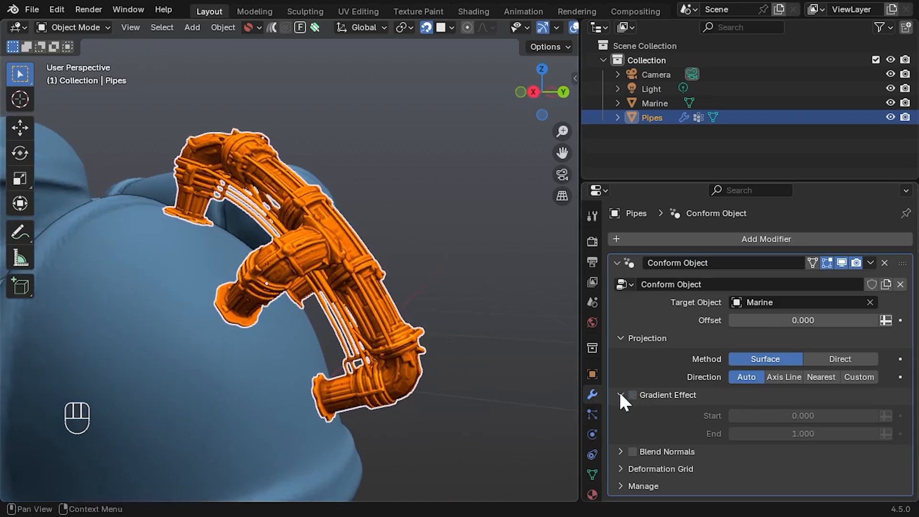
click(632, 394)
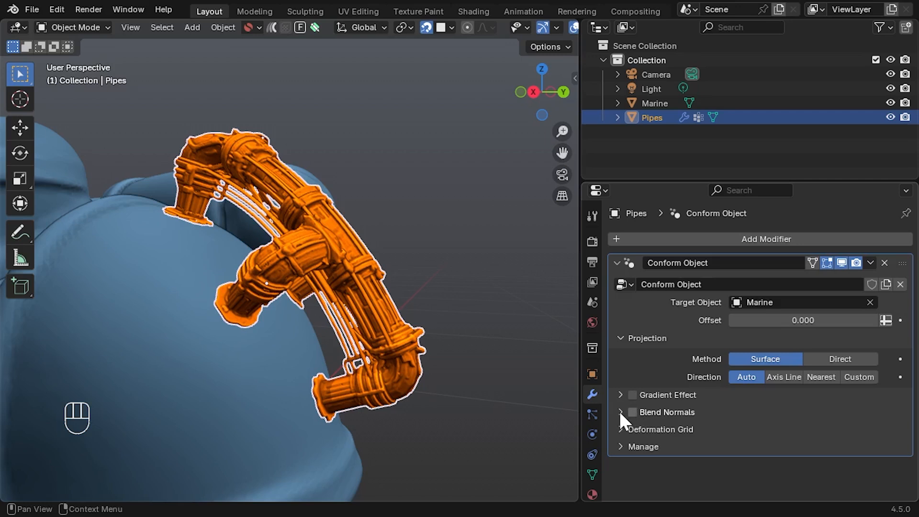
Step: Tick Blend Normals, inspect the shading with overlays toggled, then untick Blend Normals
click(633, 412)
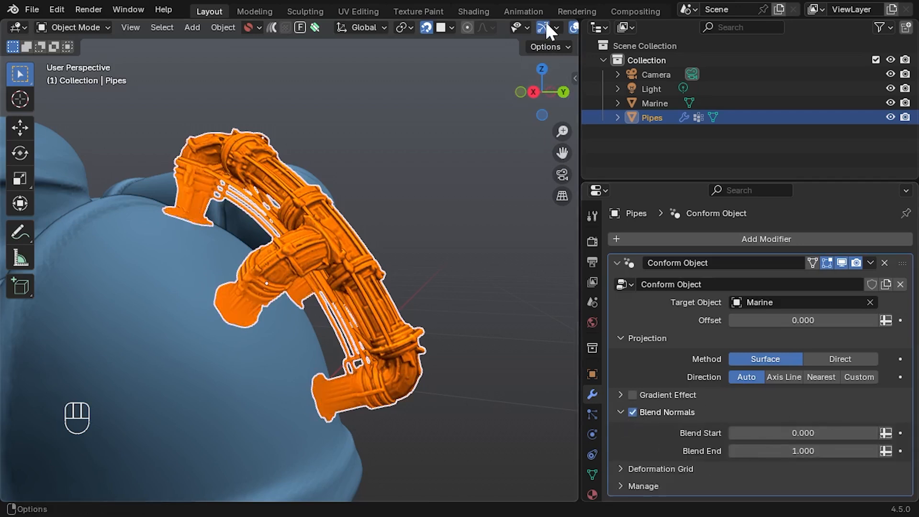
click(564, 28)
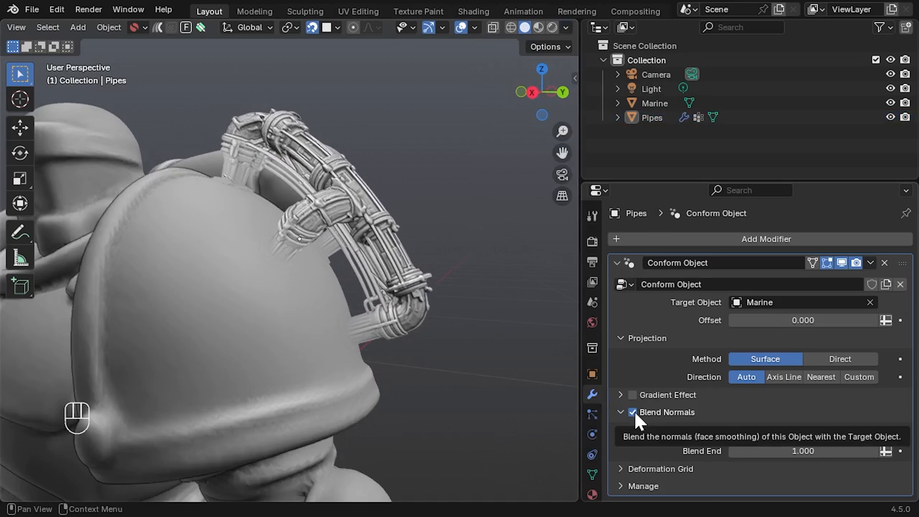
click(564, 27)
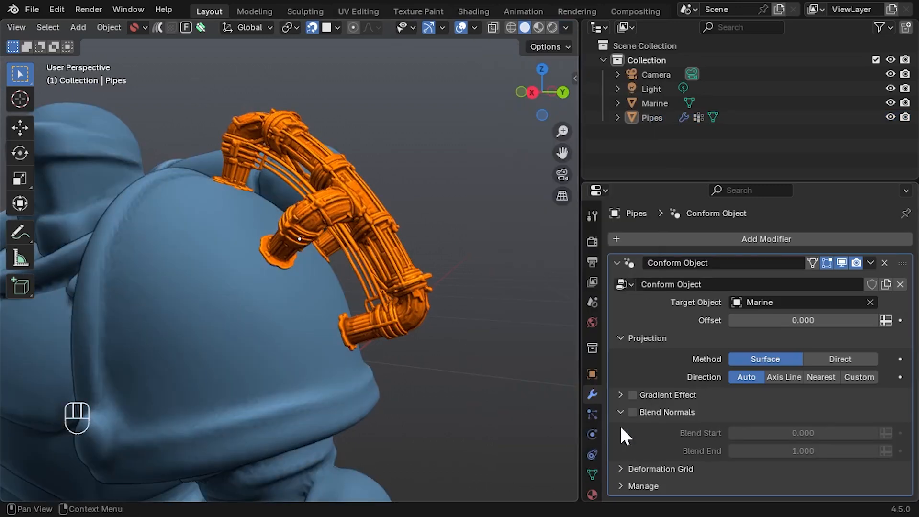
Step: Expand Deformation Grid, tick Display Grid over the shoulder, then untick it
click(621, 412)
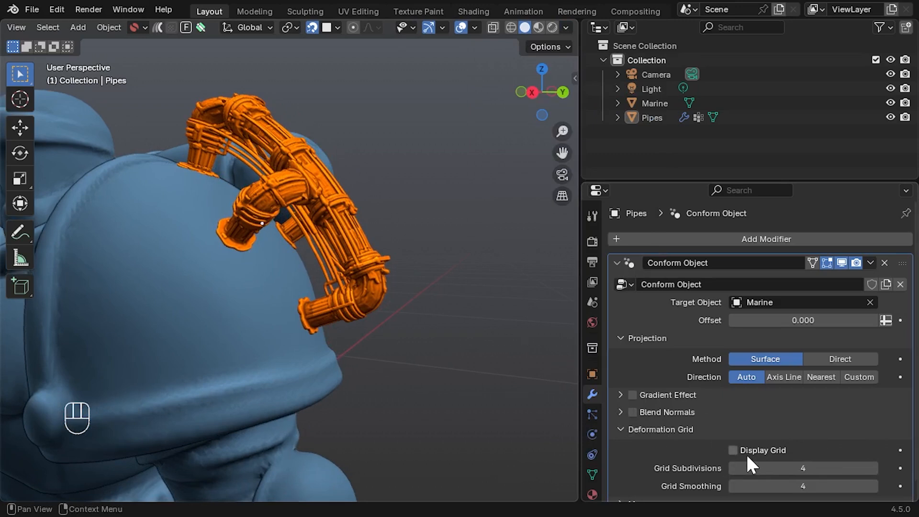
click(732, 450)
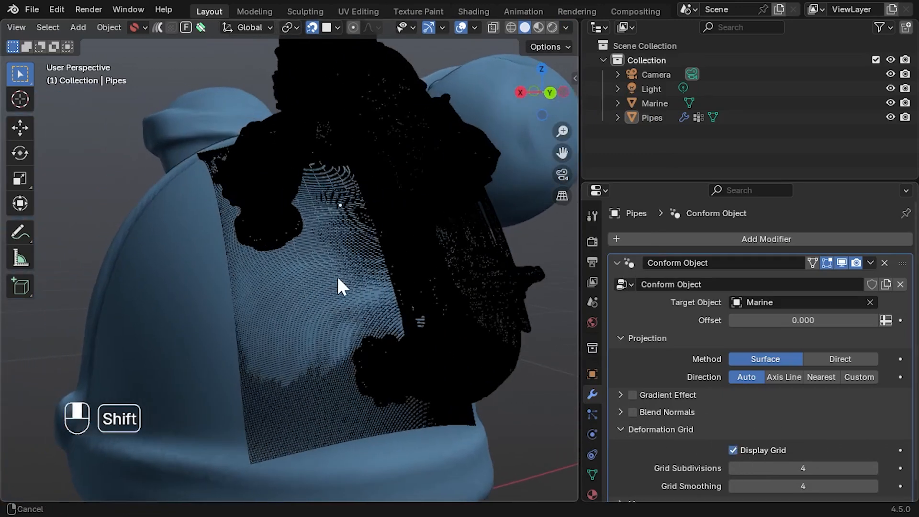
click(803, 486)
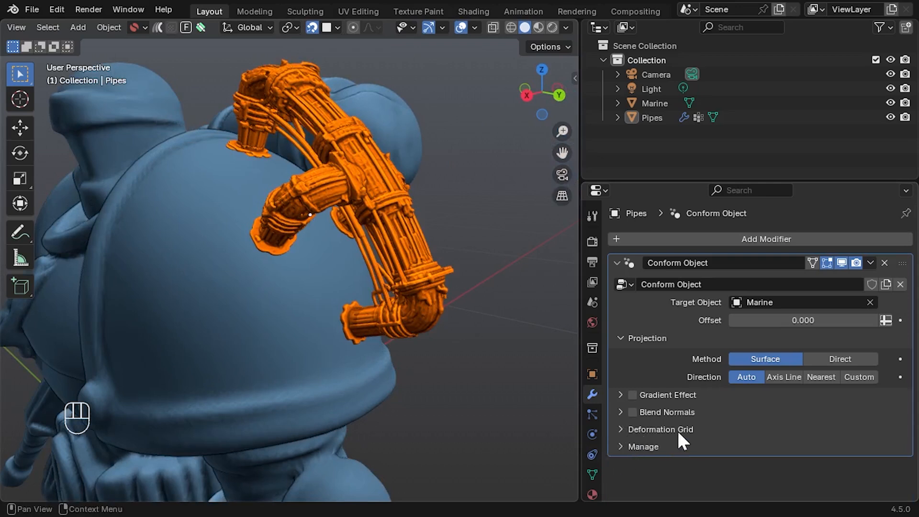
click(642, 447)
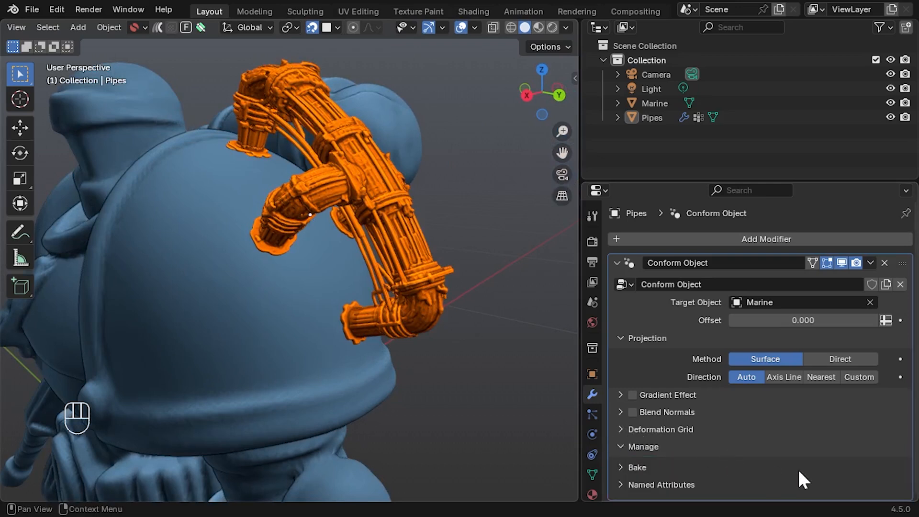
mouse_move(624, 454)
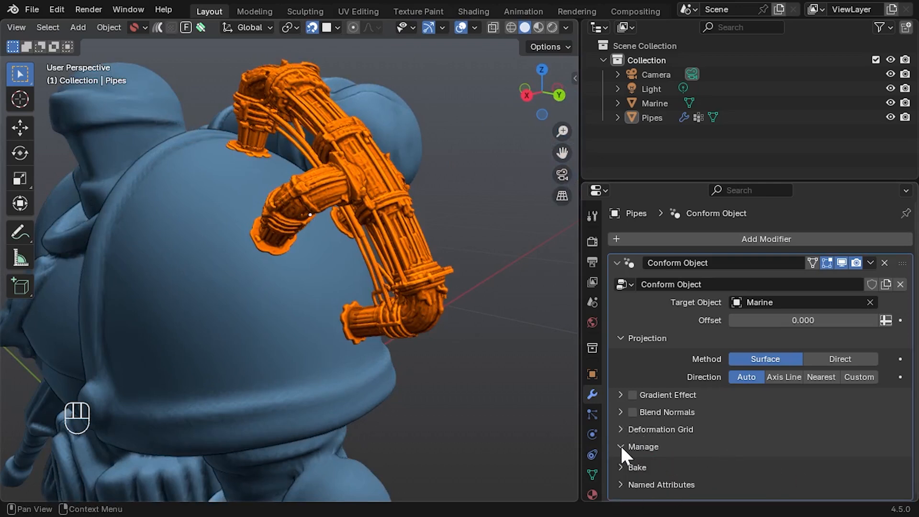
click(415, 265)
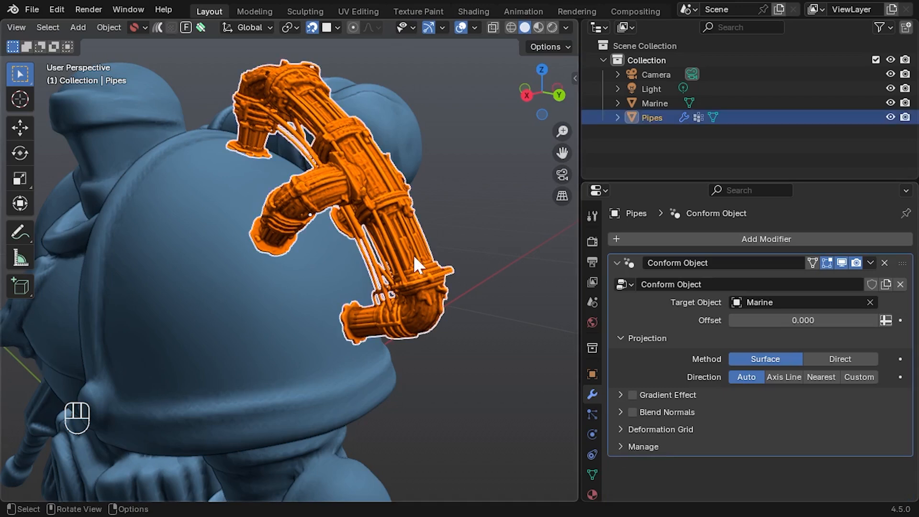